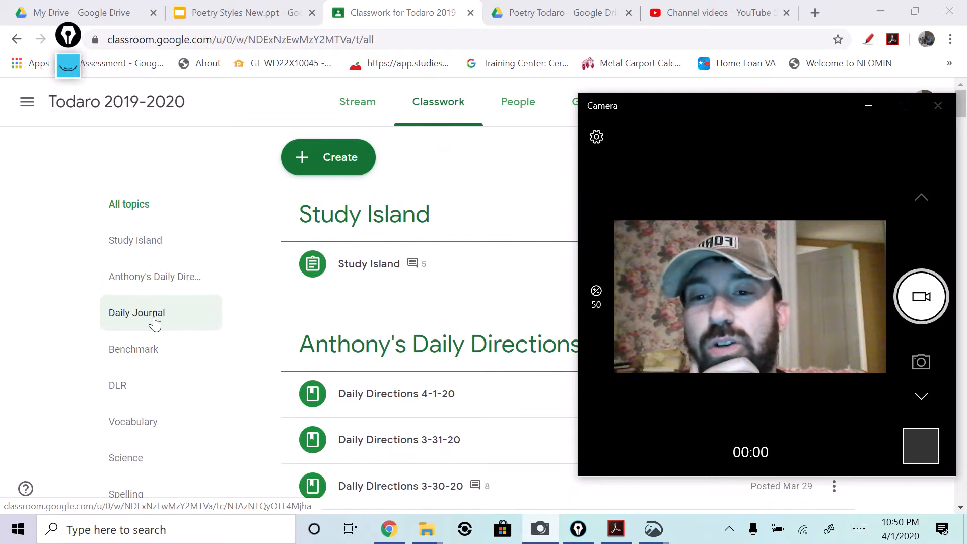
Scroll the Classwork page to reveal the Writing, Reading, Test Vocab and Social Studies topics
{"action": "scroll", "scroll_direction": "down", "scroll_amount": 3}
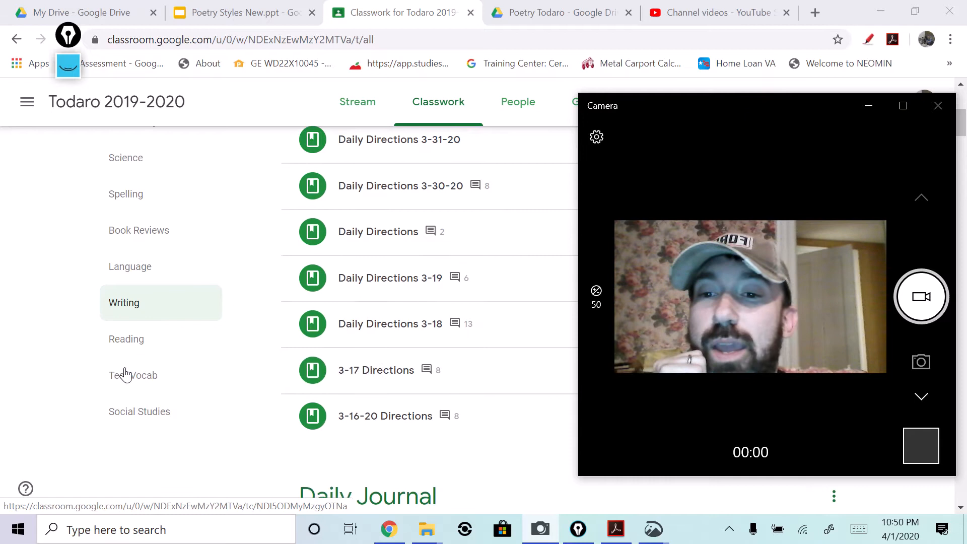
{"action": "left_click", "coordinate": [139, 409]}
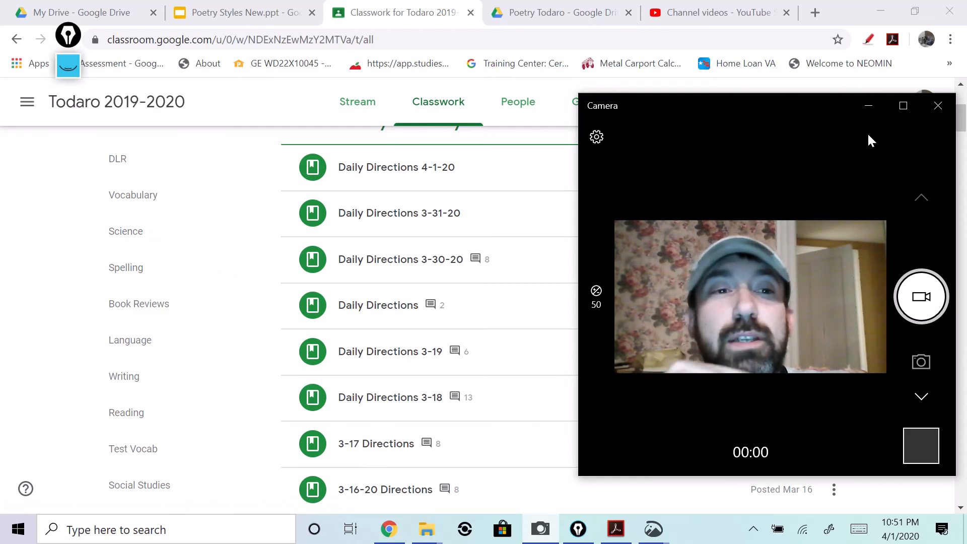
{"action": "mouse_move", "coordinate": [868, 105]}
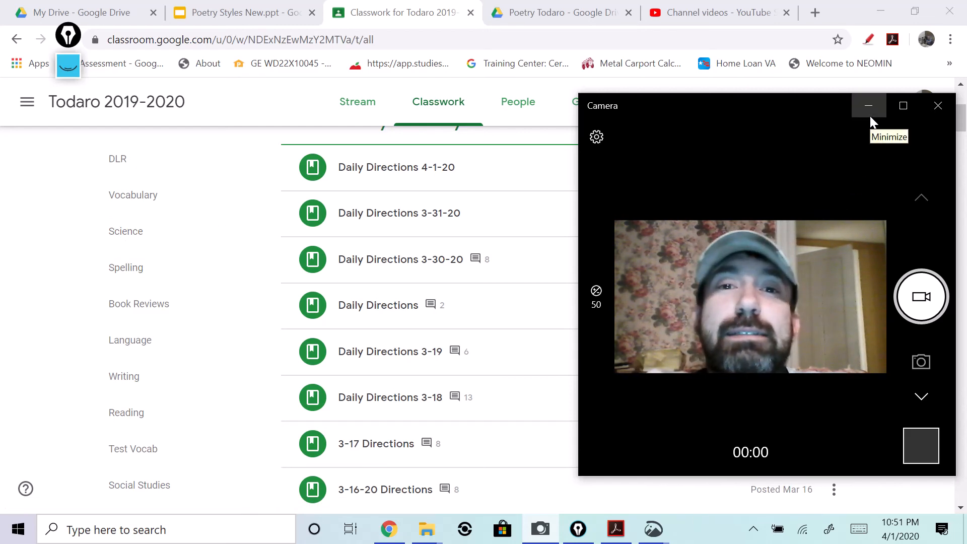